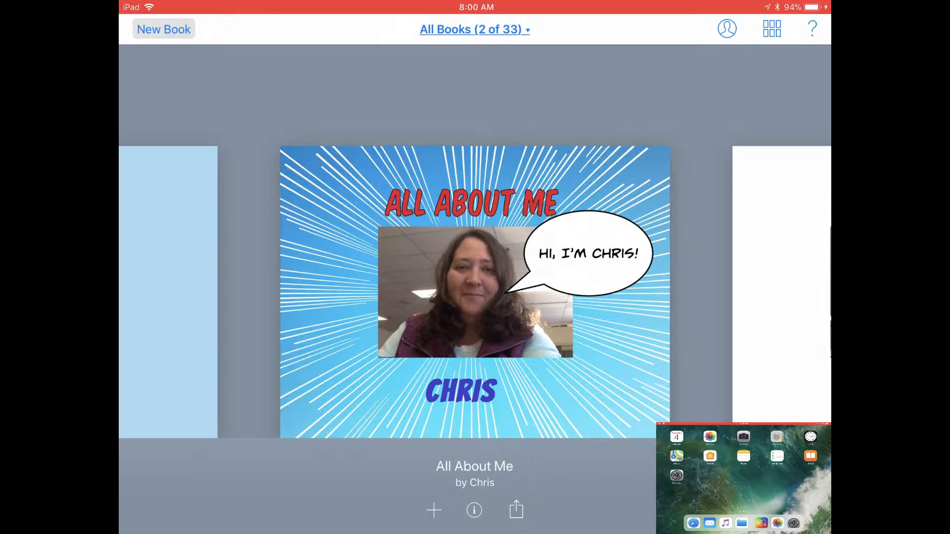
Step: Open the Share options for the All About Me book in the library
left_click(515, 509)
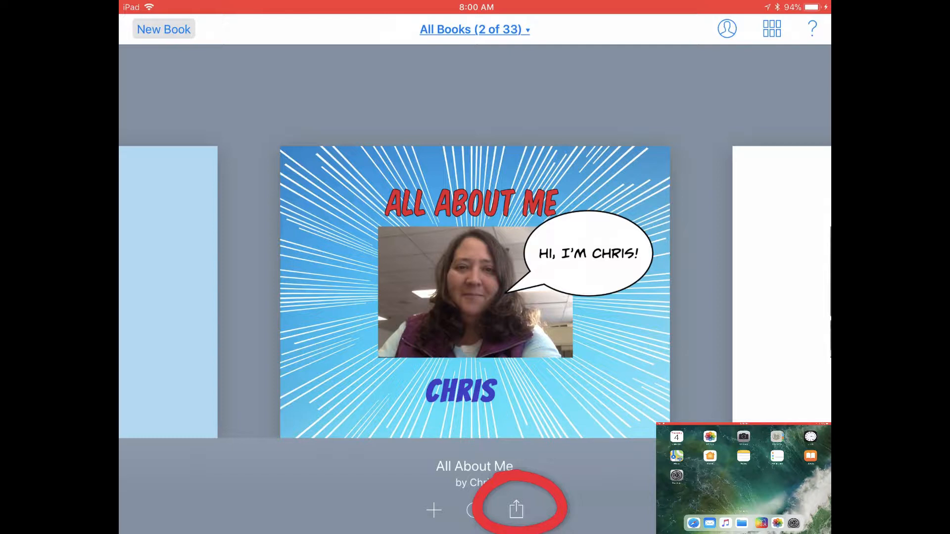
left_click(516, 509)
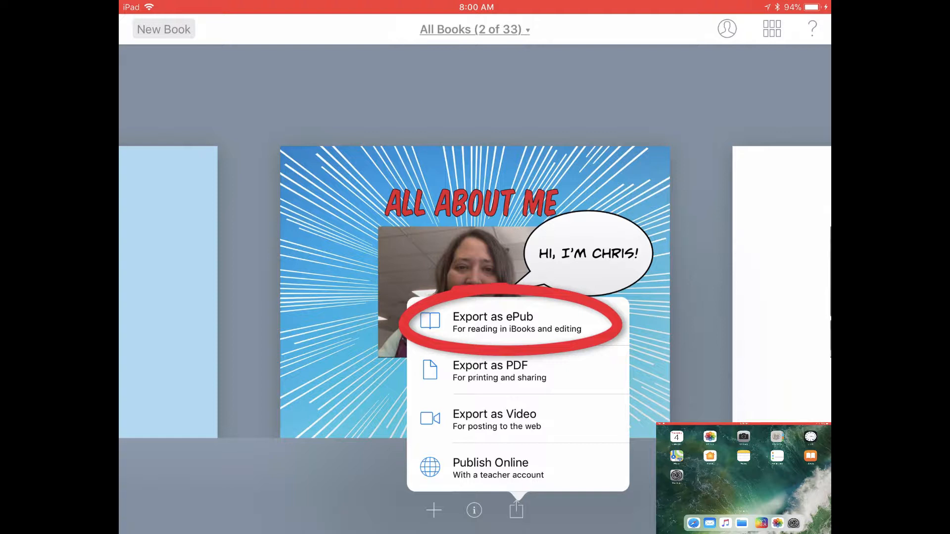
Step: Export All About Me as an ePub and AirDrop it to the nearby iPad
left_click(493, 316)
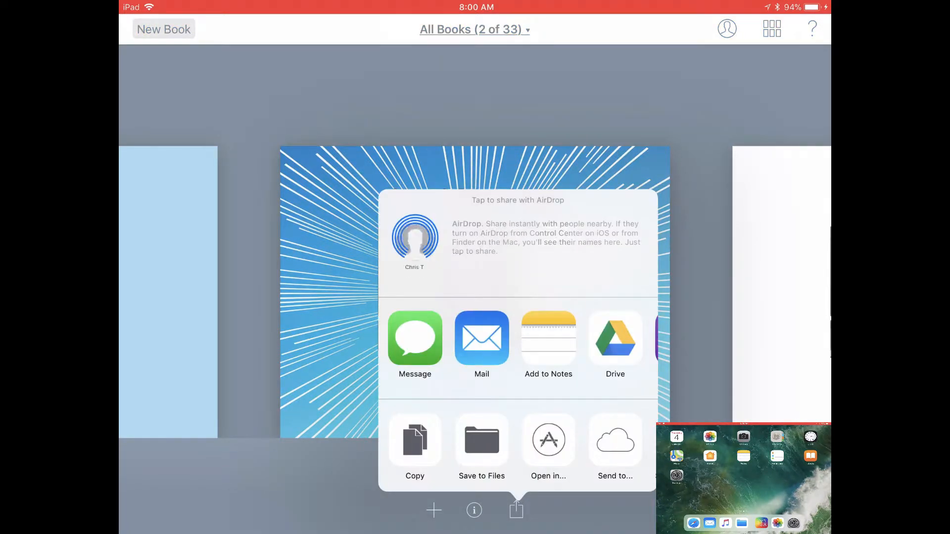
left_click(415, 239)
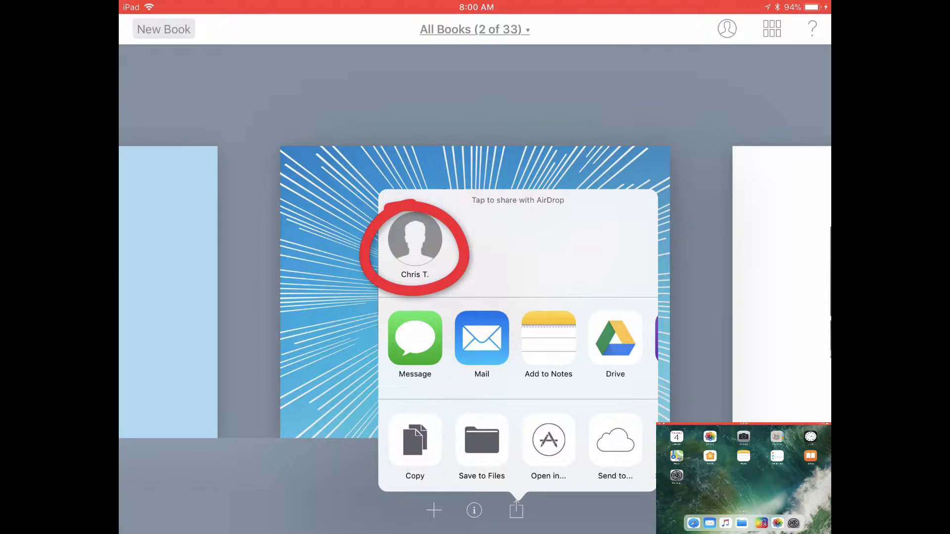
left_click(414, 239)
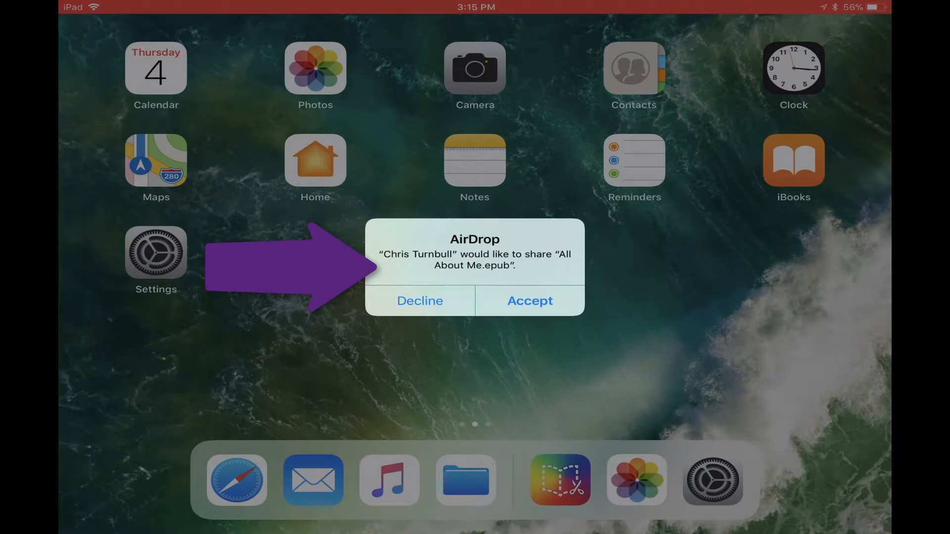
Step: Accept the AirDropped All About Me ePub and open it with iBooks
left_click(529, 300)
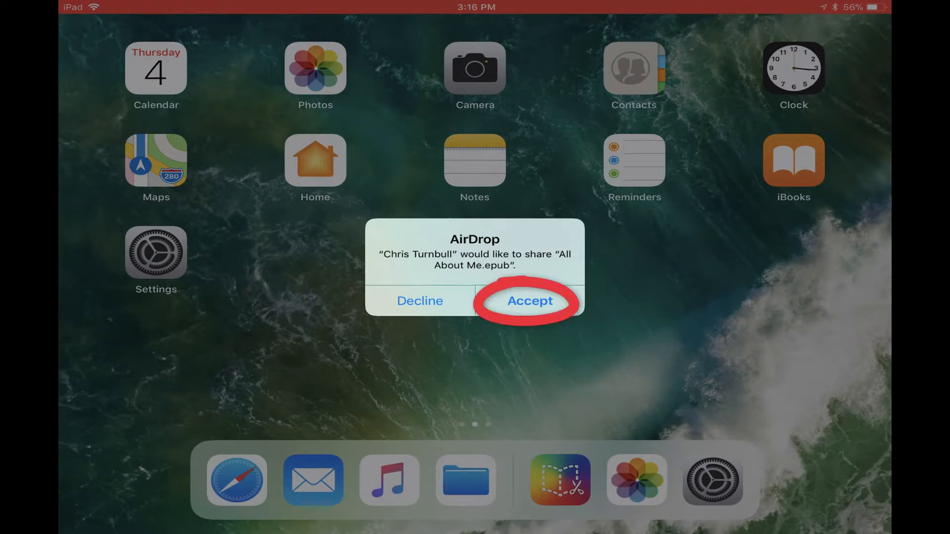
left_click(529, 300)
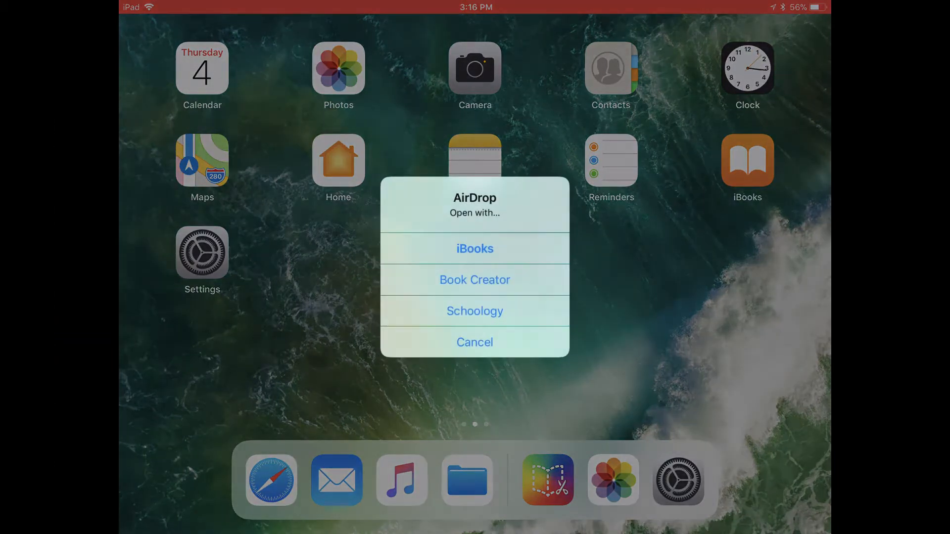
left_click(475, 248)
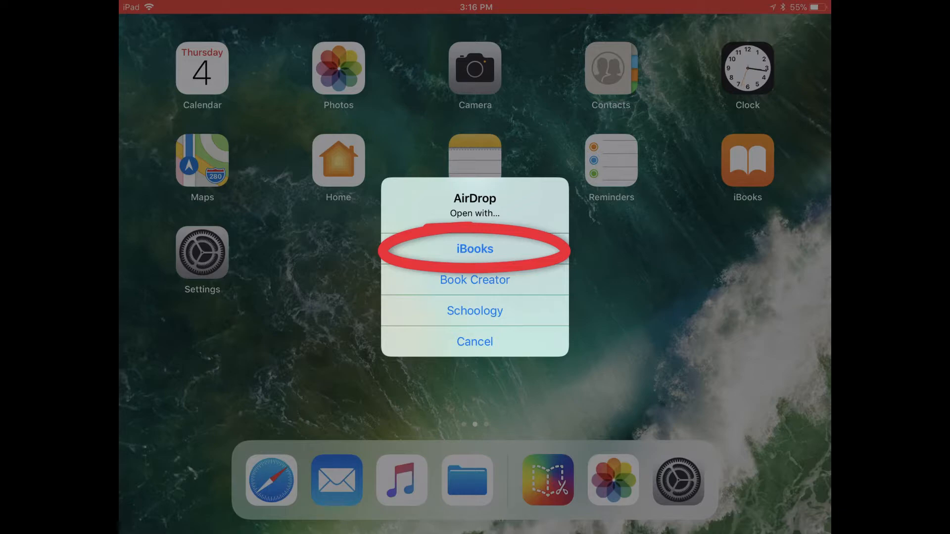
left_click(474, 248)
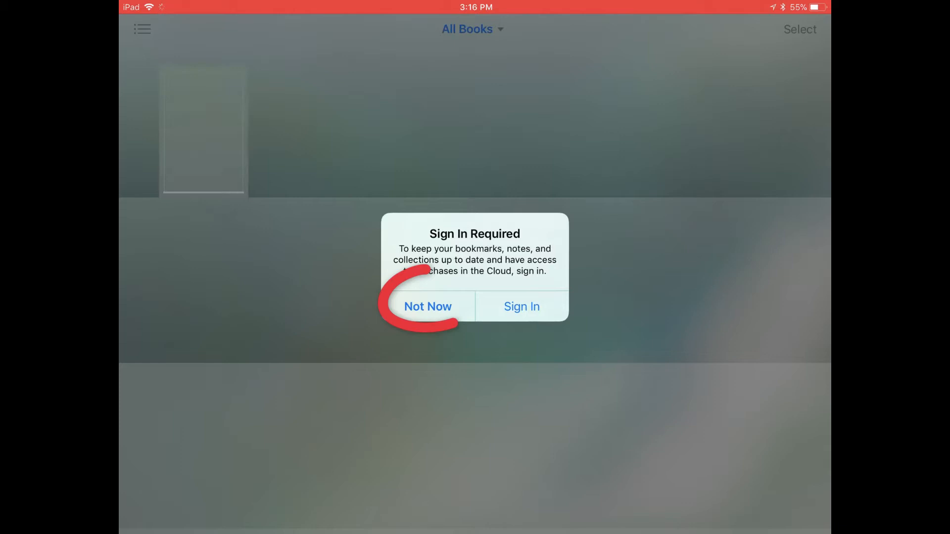
Step: Skip sign-in, play then pause the My Favorite Apps narration, and return to the library
left_click(426, 306)
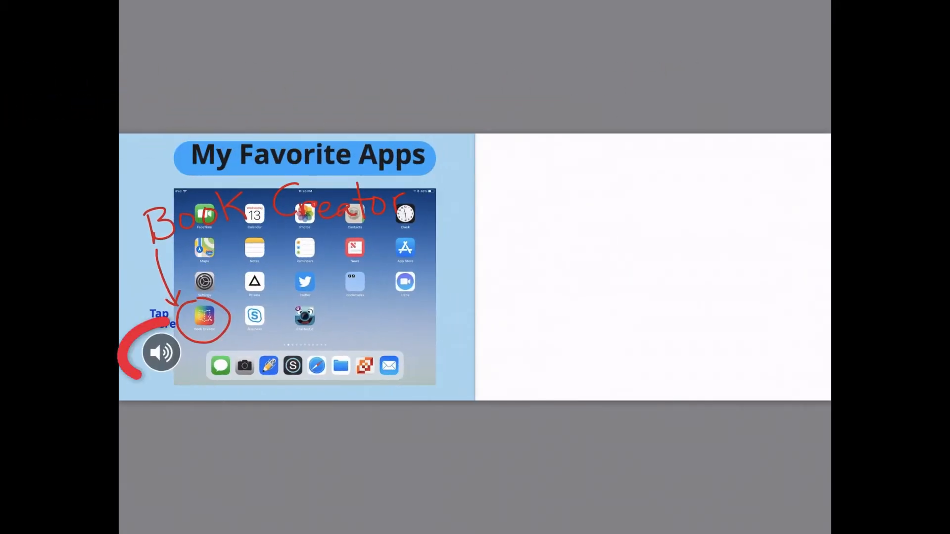
left_click(161, 352)
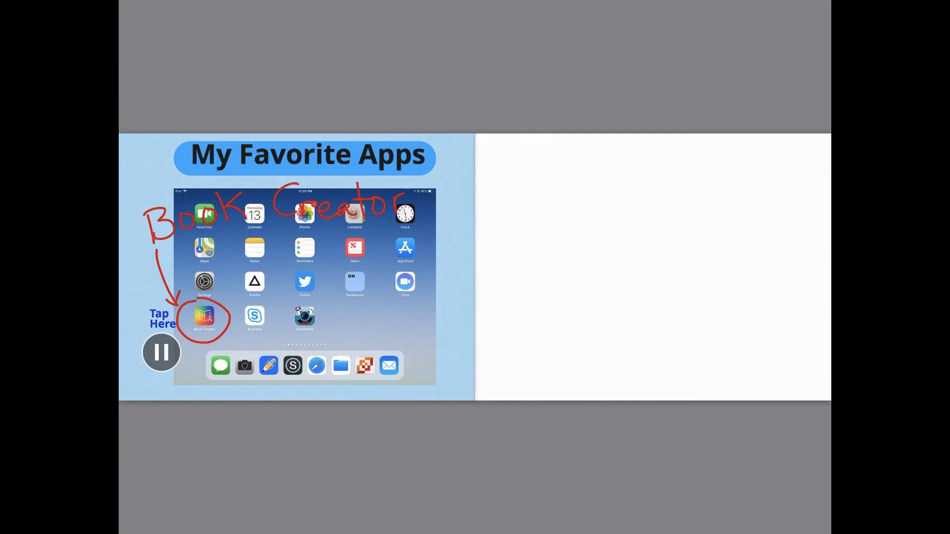
left_click(161, 352)
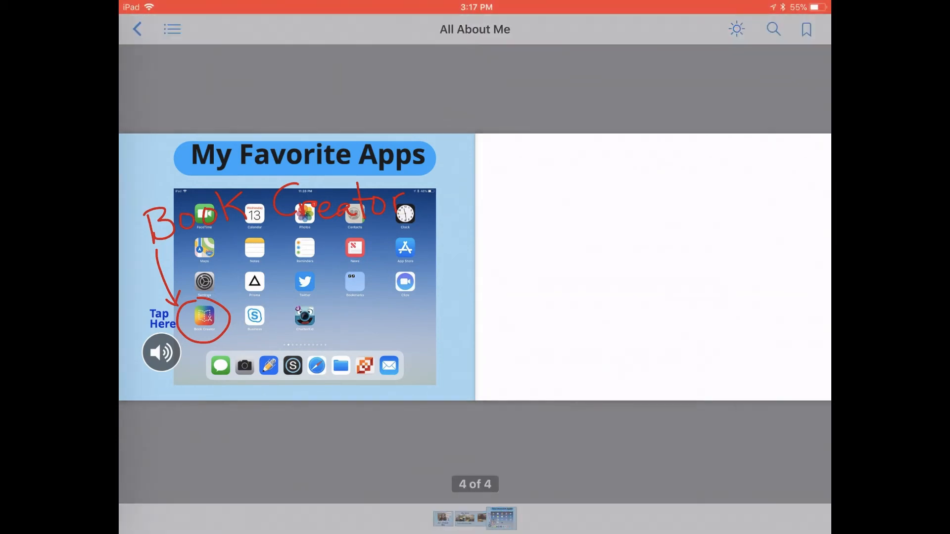
left_click(136, 29)
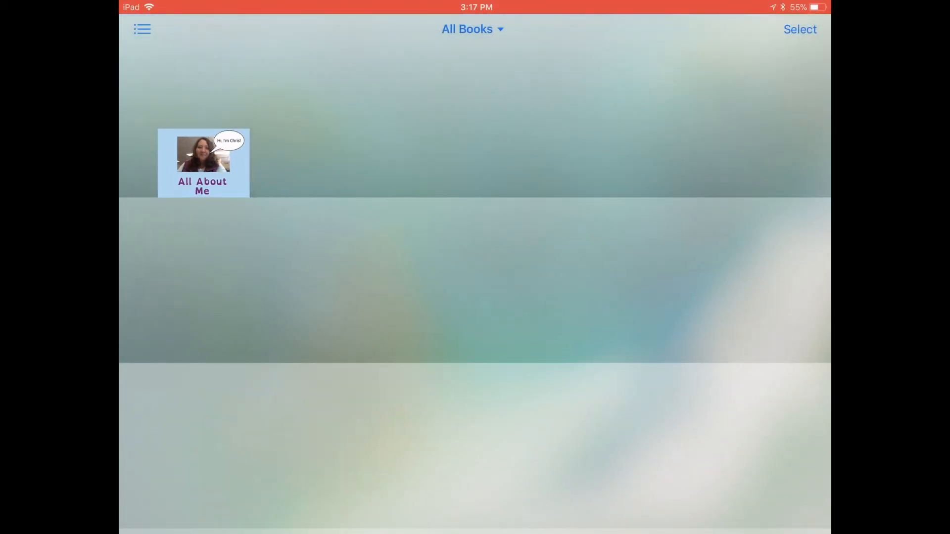